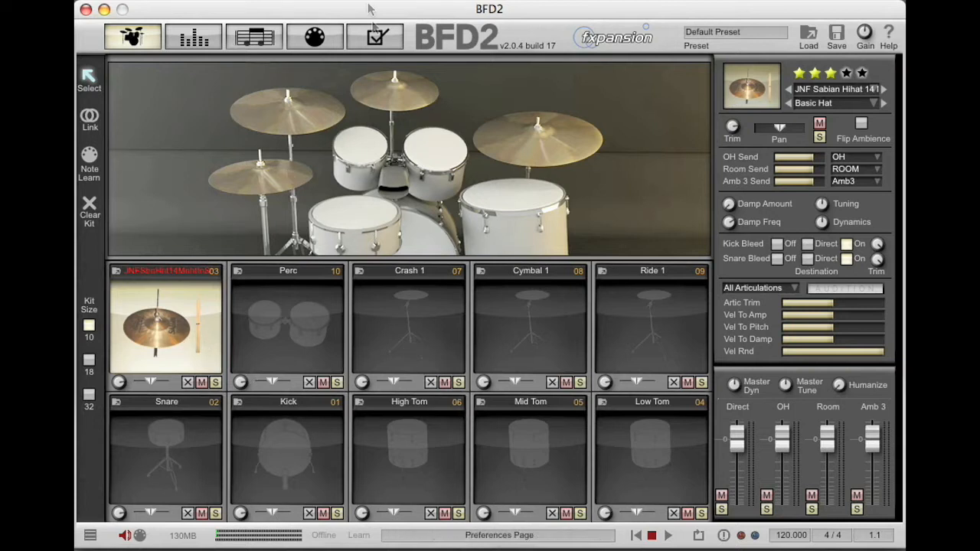
# - Switch BFD2 from the kit view to the Key Map page with the Roland TD-12 map loaded
pyautogui.click(314, 36)
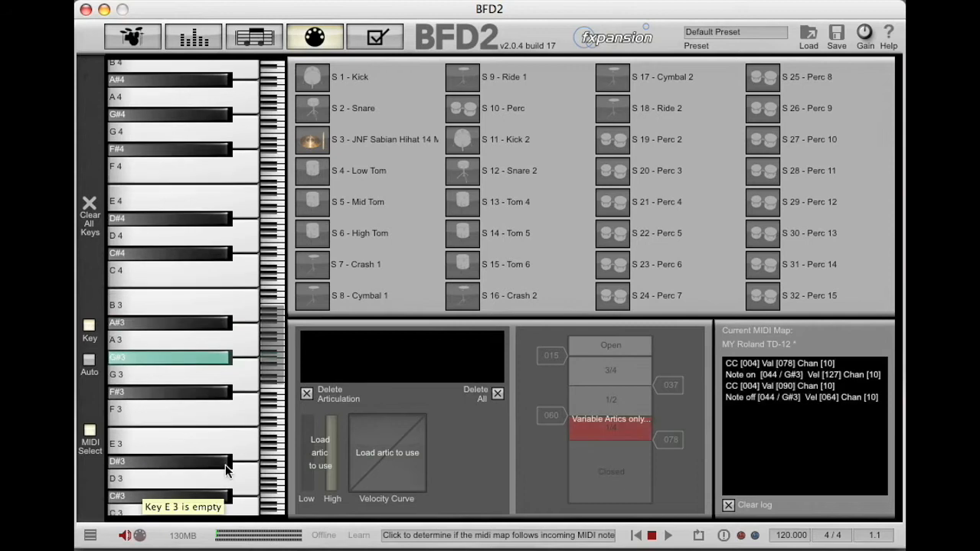
pyautogui.moveTo(178, 373)
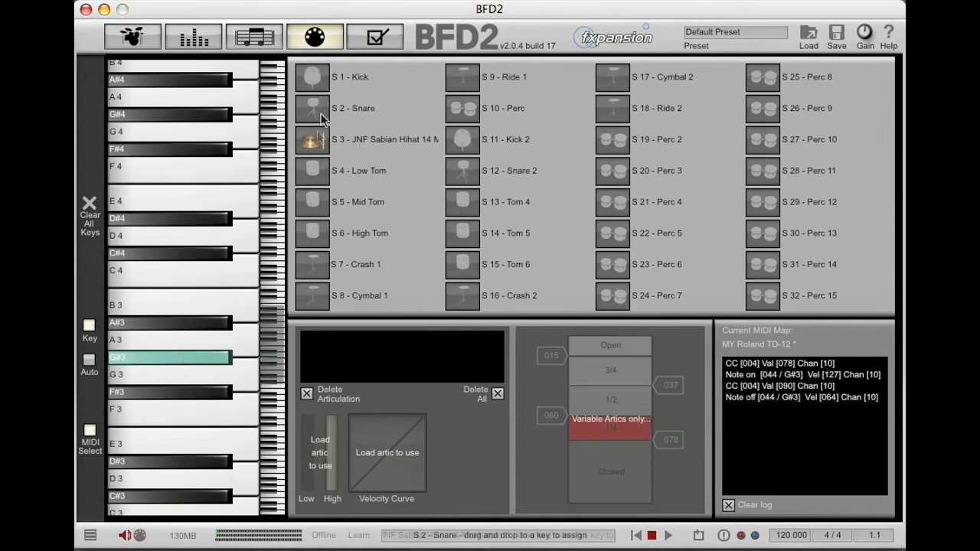
pyautogui.moveTo(318, 141)
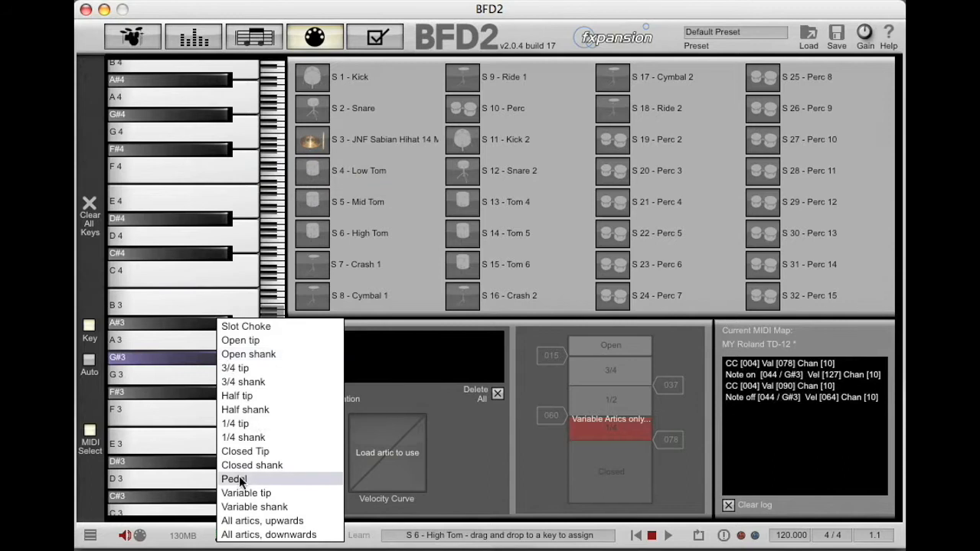
# - Assign the hi-hat Pedal articulation to G#3 and Variable shank to D2, showing its zone settings
pyautogui.click(233, 478)
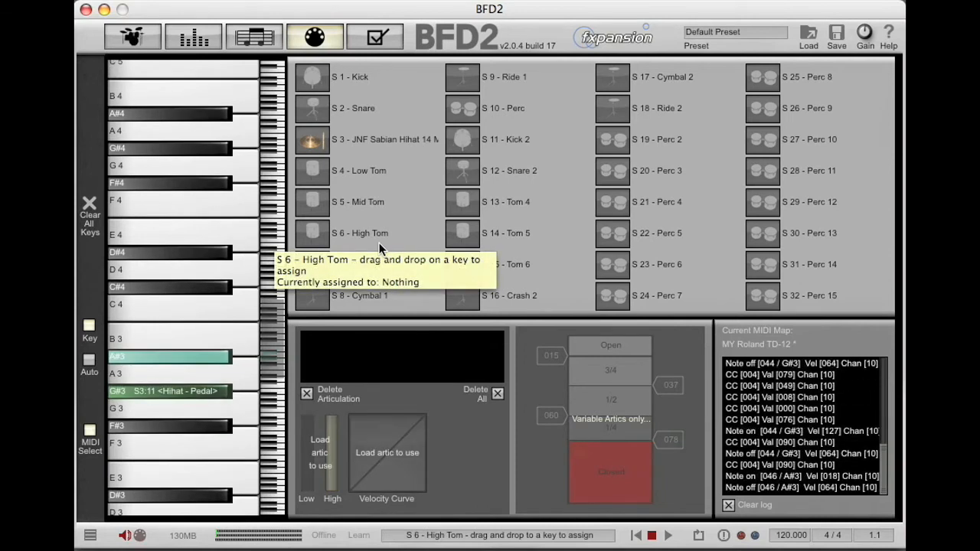
pyautogui.moveTo(314, 141)
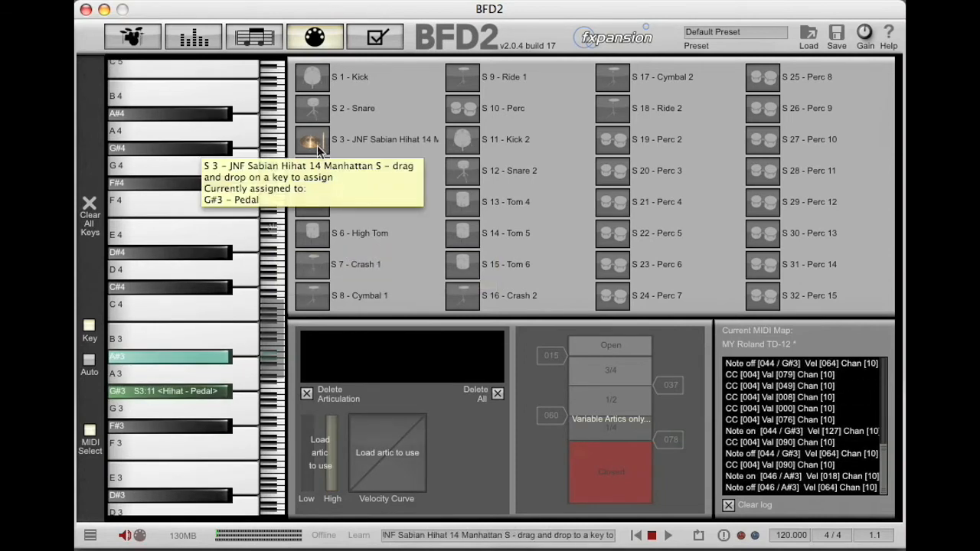
pyautogui.rightClick(154, 357)
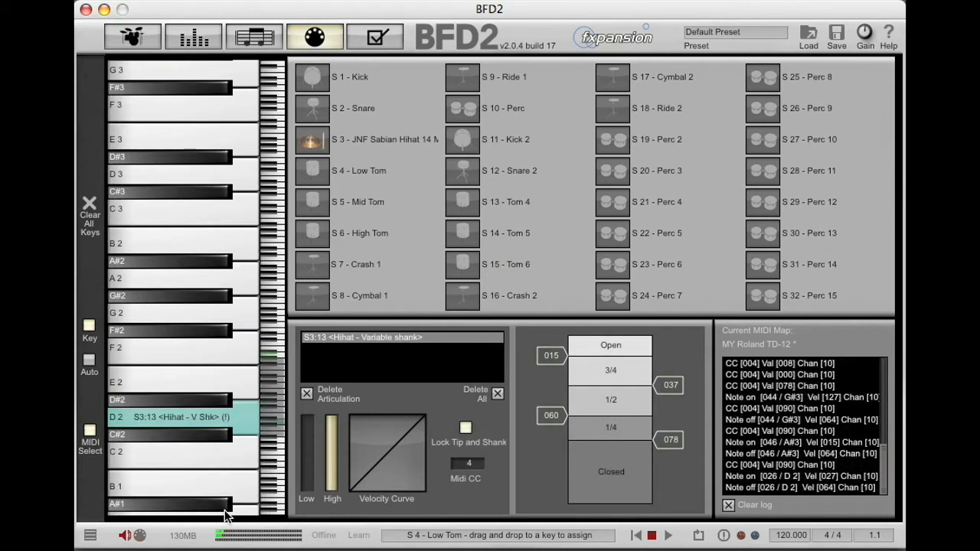
pyautogui.click(609, 344)
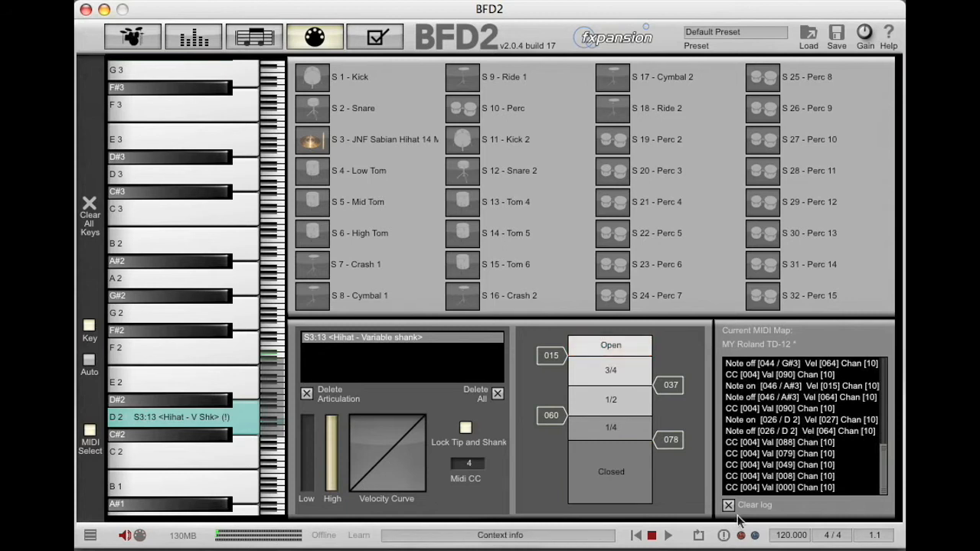
# - Clear the incoming MIDI log before mapping the Variable tip articulation to A#3
pyautogui.click(728, 505)
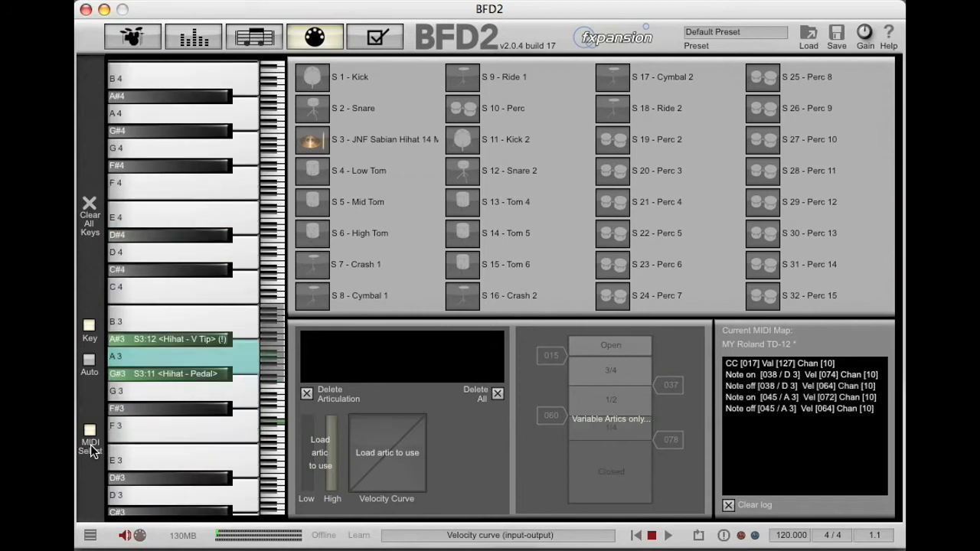
pyautogui.moveTo(631, 447)
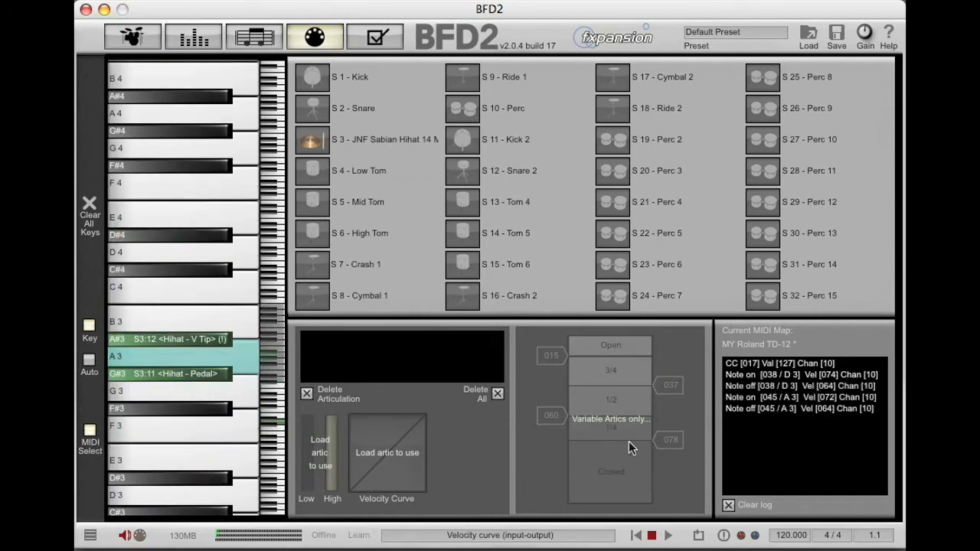
pyautogui.moveTo(472, 369)
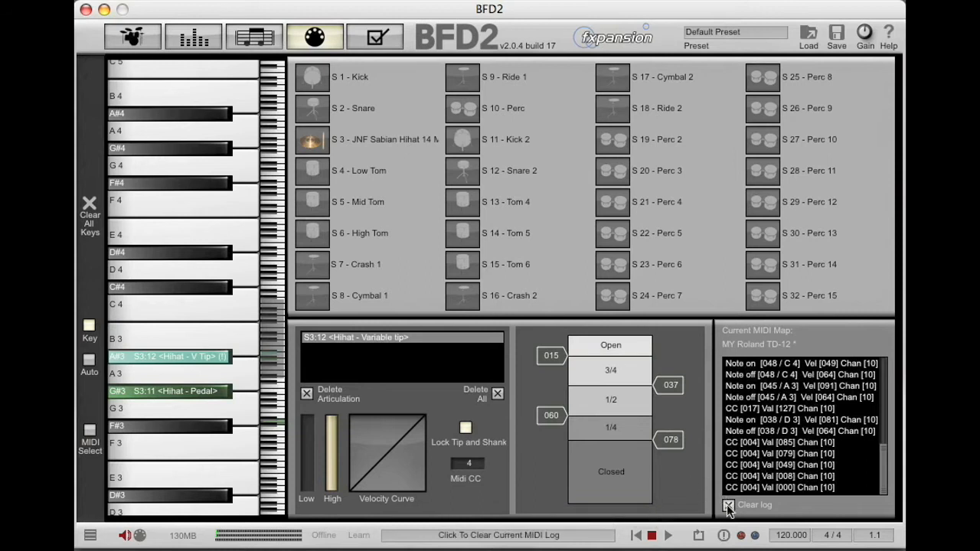
# - Set the quarter-open to closed zone boundary so a fully pressed pedal registers Closed
pyautogui.click(729, 505)
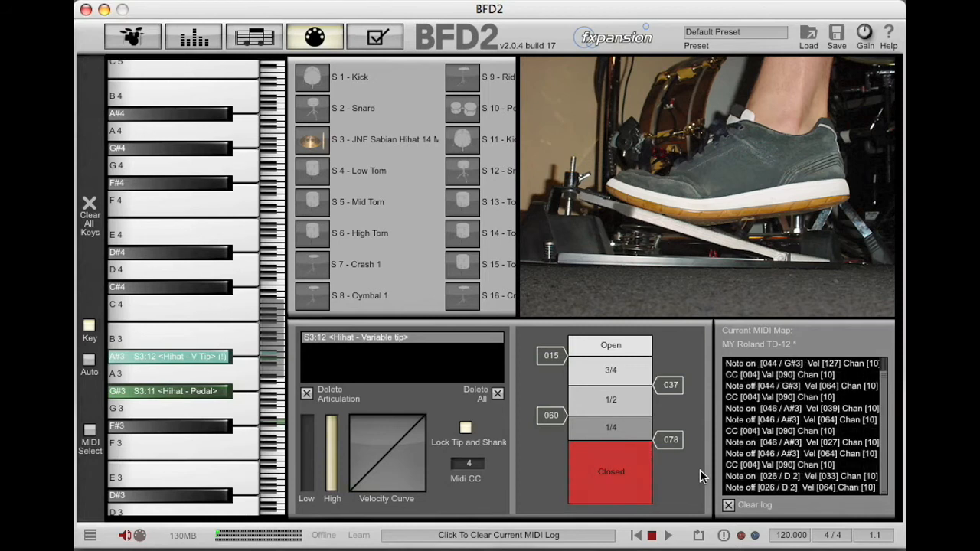
pyautogui.click(610, 471)
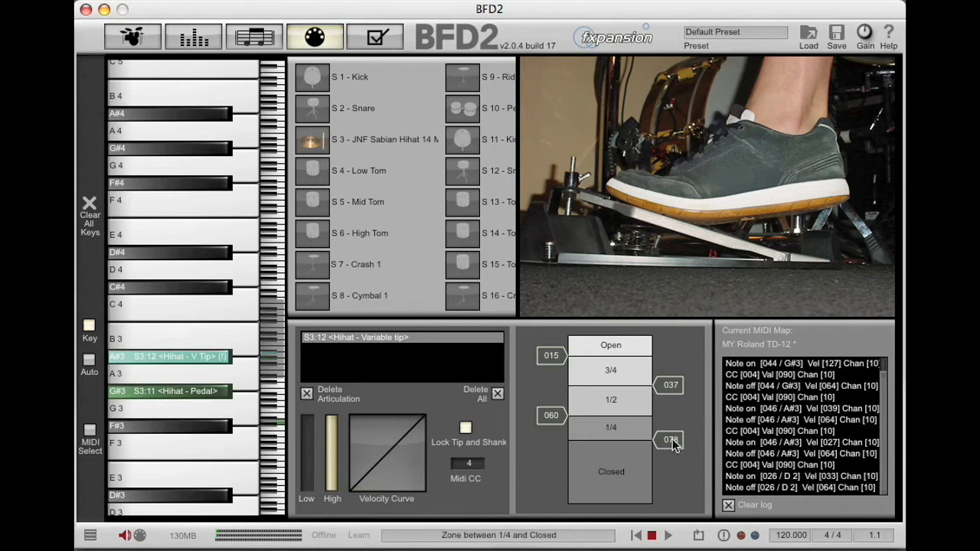
pyautogui.moveTo(671, 439)
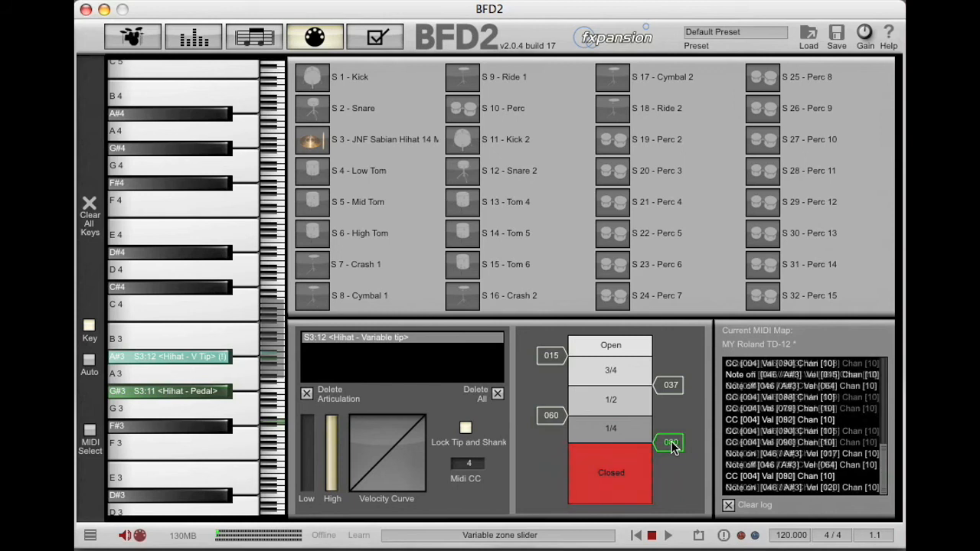
pyautogui.click(610, 429)
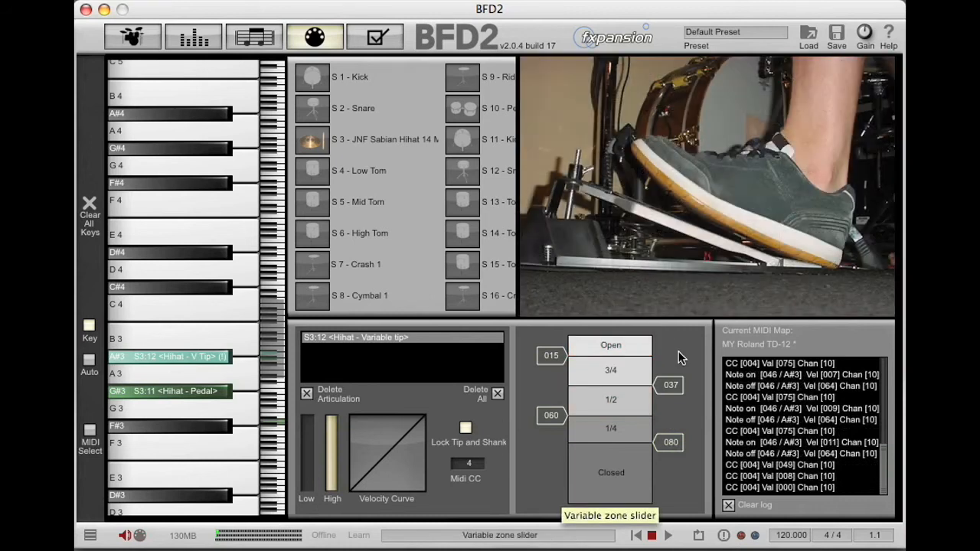
# - Adjust the Open to 3/4 and upper zone boundary values so each pedal position lights its zone
pyautogui.click(609, 344)
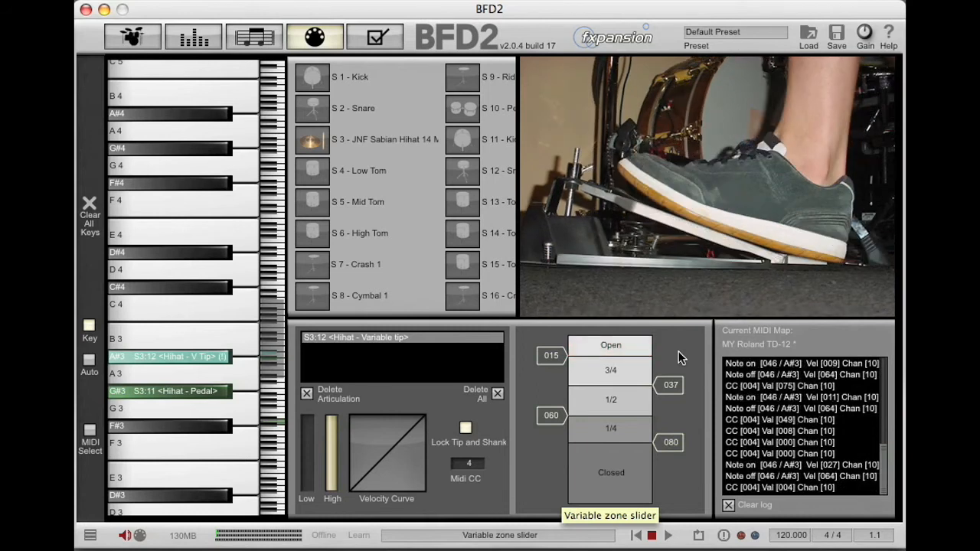
pyautogui.click(609, 345)
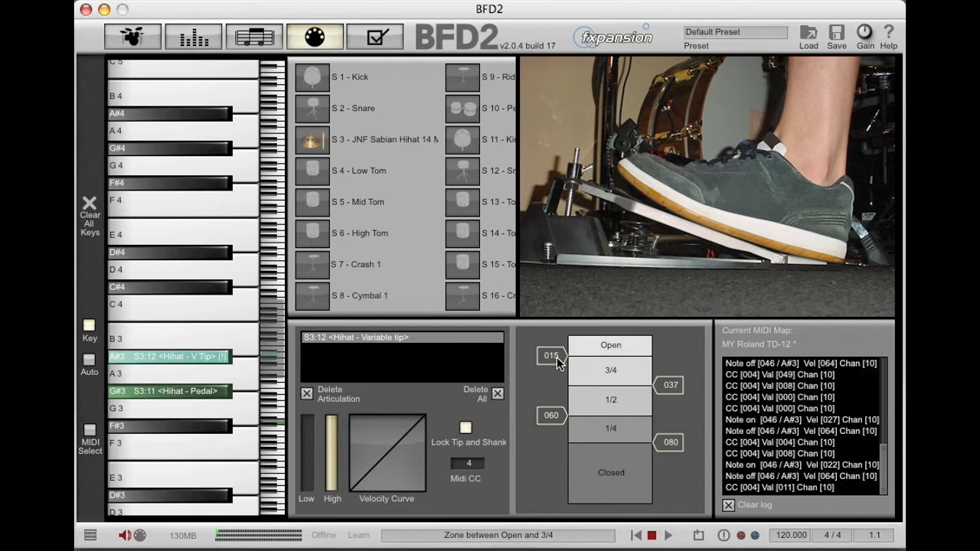
pyautogui.click(552, 355)
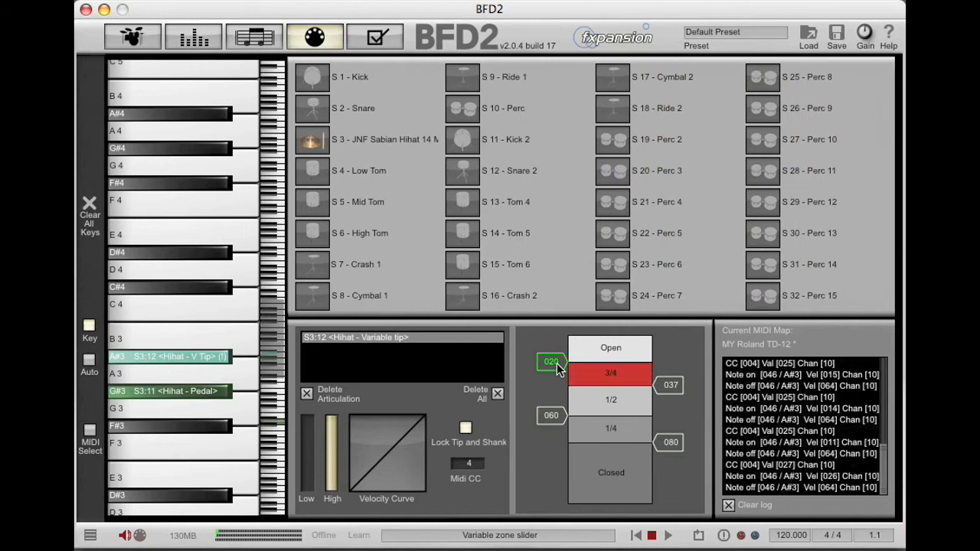
pyautogui.click(609, 348)
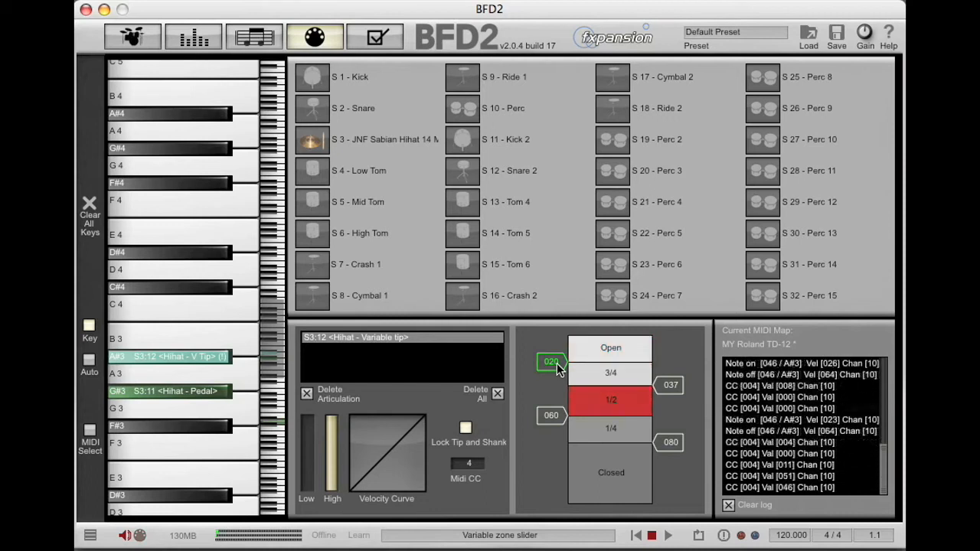
pyautogui.click(611, 373)
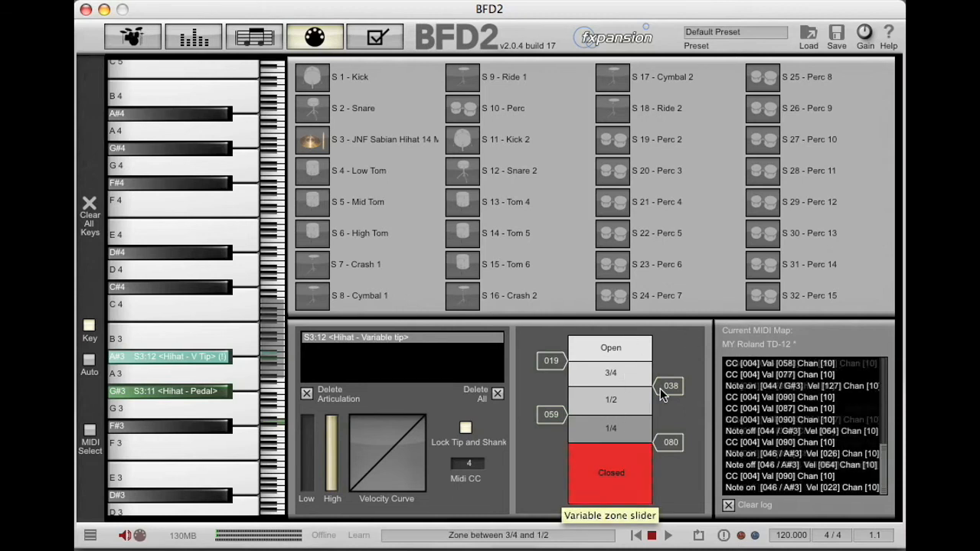
pyautogui.click(609, 399)
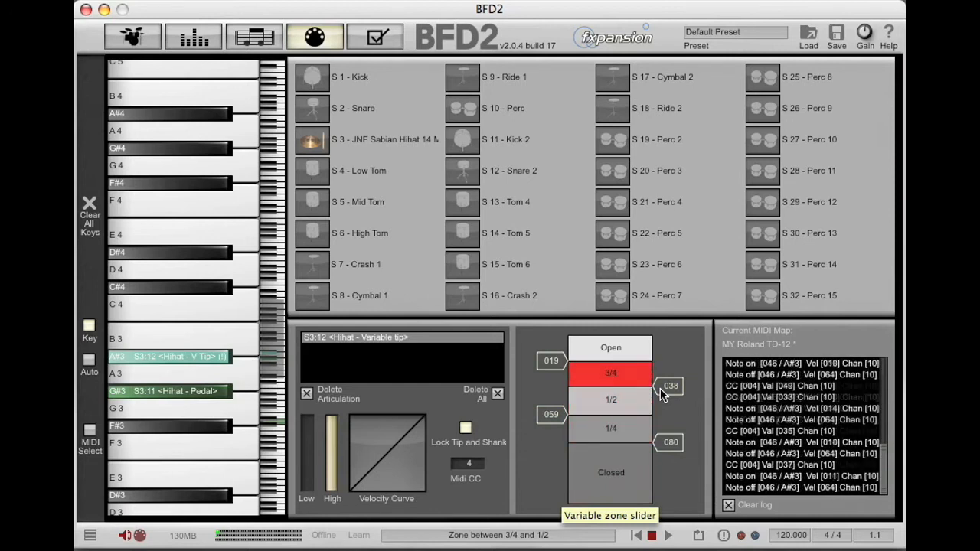
pyautogui.click(610, 347)
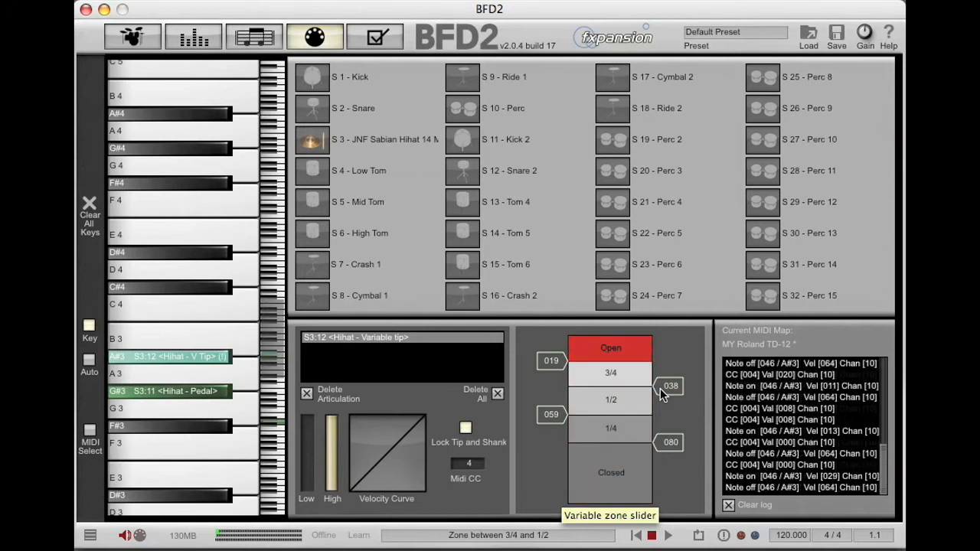
pyautogui.click(610, 398)
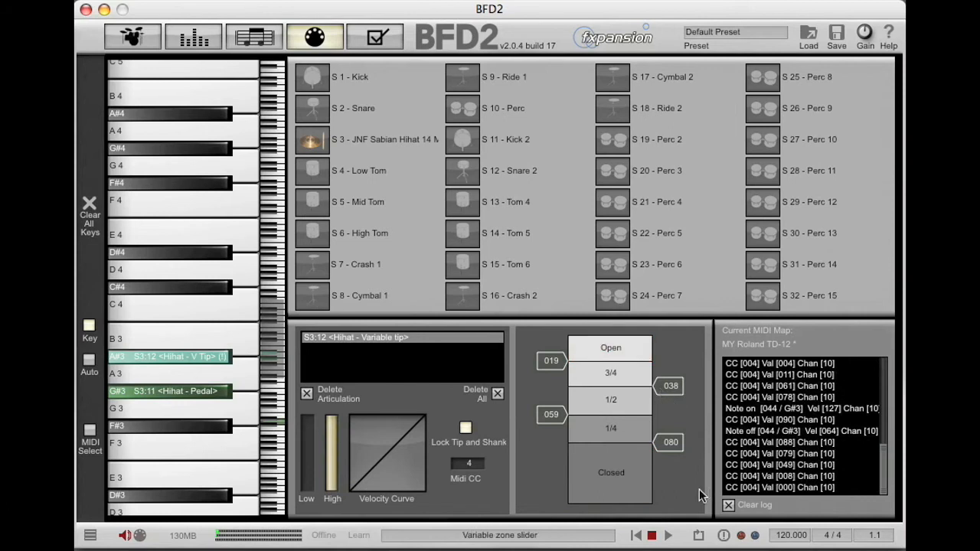
# - Clear the MIDI log and save the key map in the Maps folder as MY Roland TD-12
pyautogui.click(729, 505)
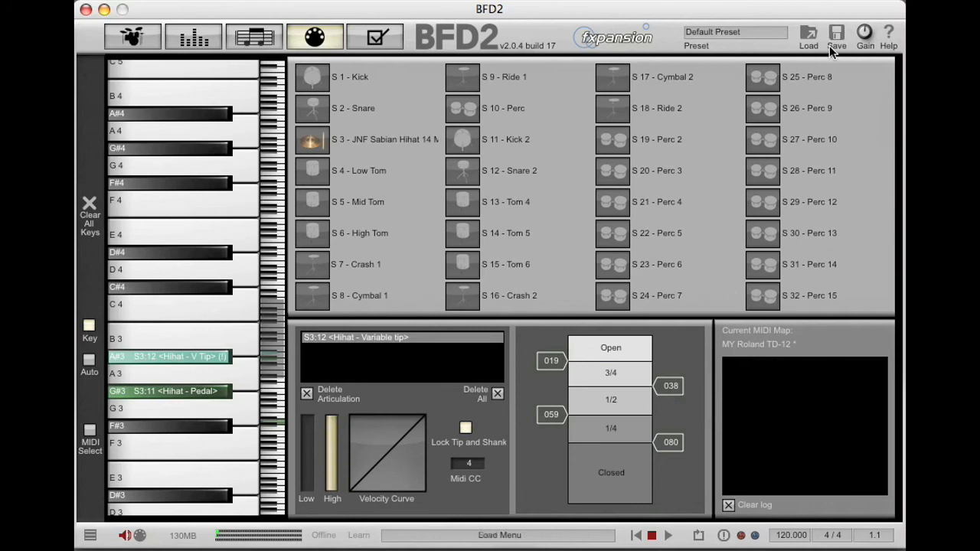
pyautogui.click(836, 34)
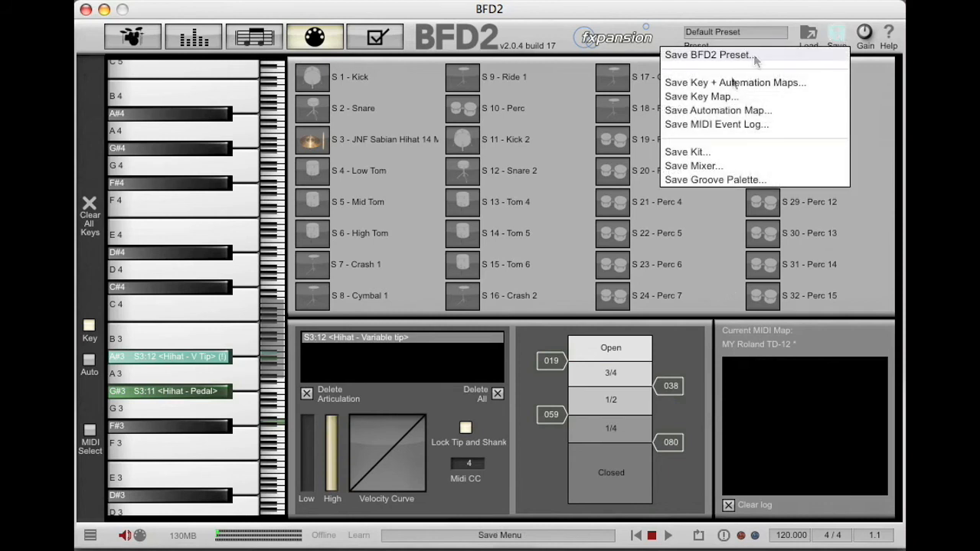
pyautogui.click(701, 95)
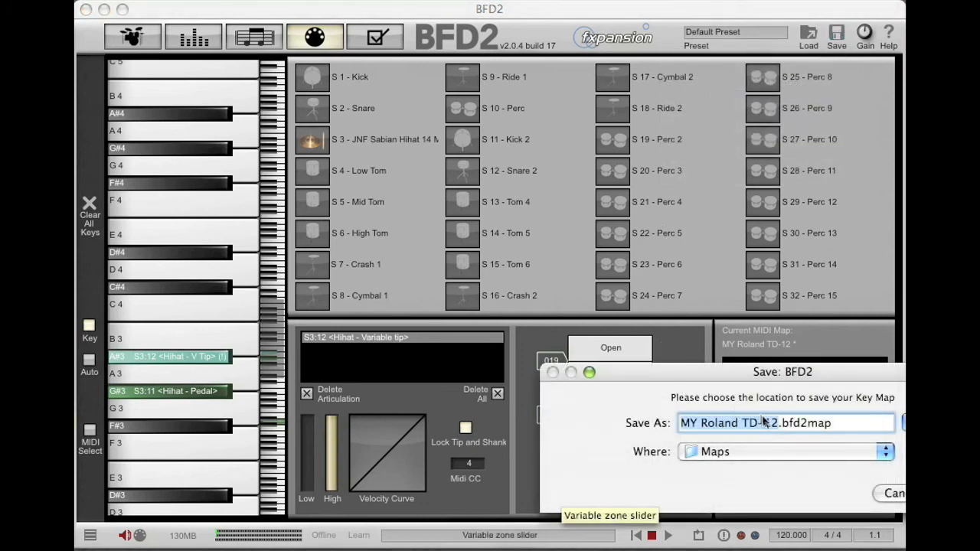
pyautogui.click(891, 493)
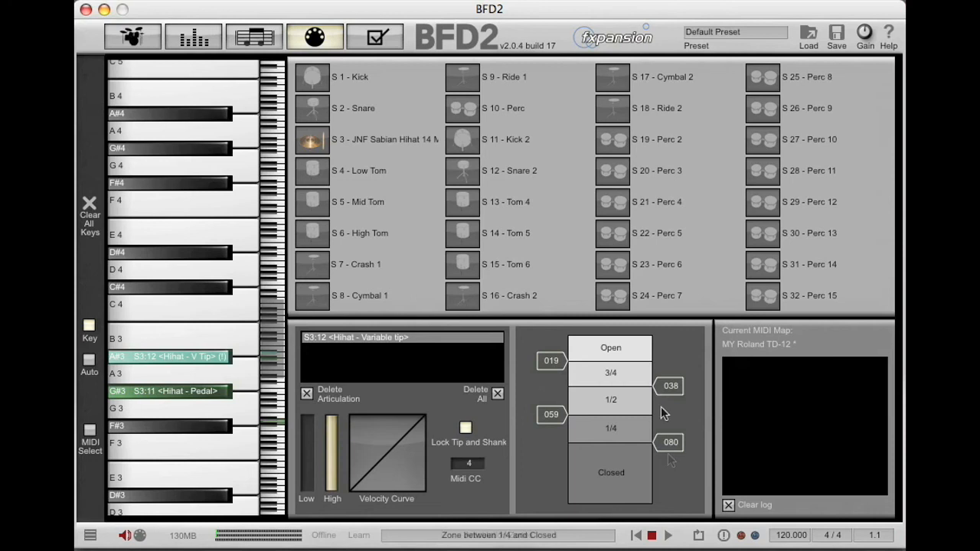
pyautogui.moveTo(560, 462)
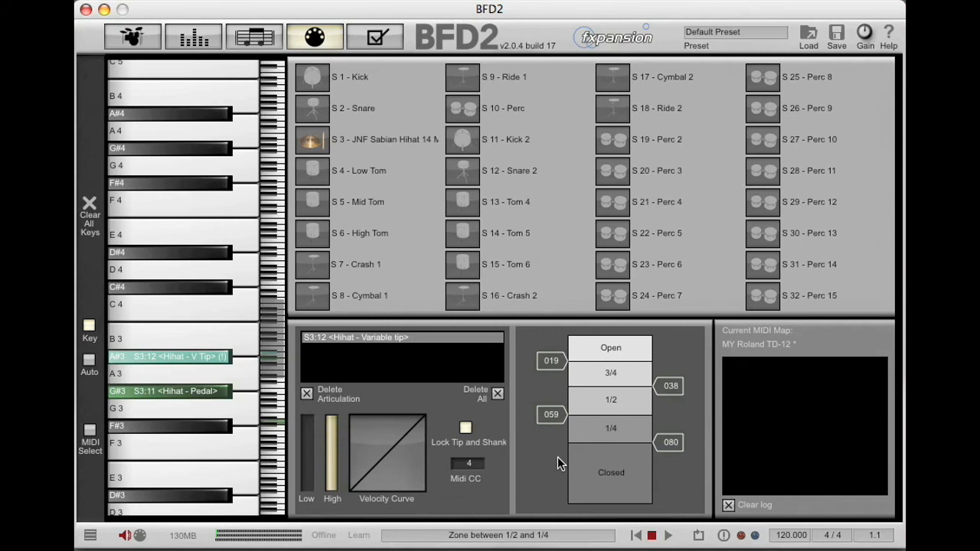
# - In the kit view, select the hi-hat's ClosedT articulation and raise its Vel To Pitch slider
pyautogui.click(131, 37)
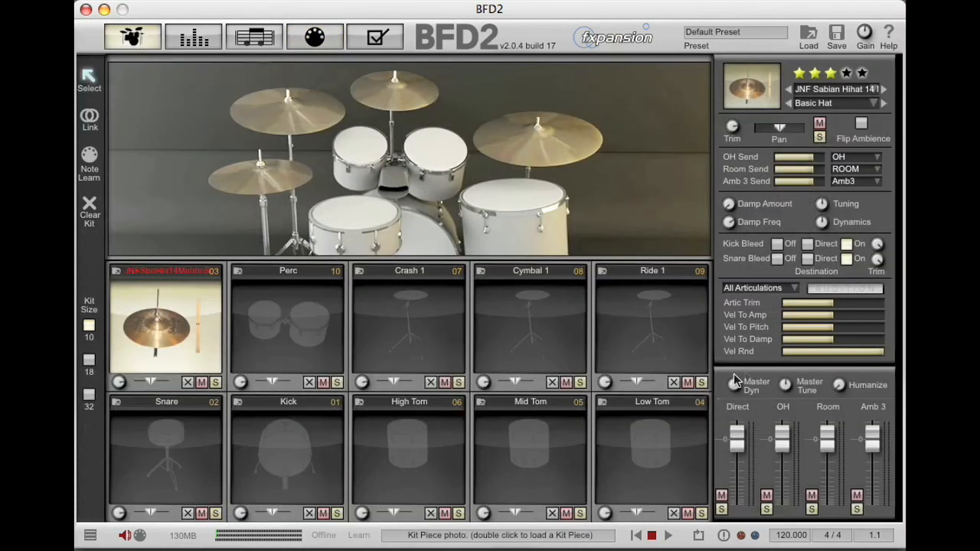
pyautogui.moveTo(769, 379)
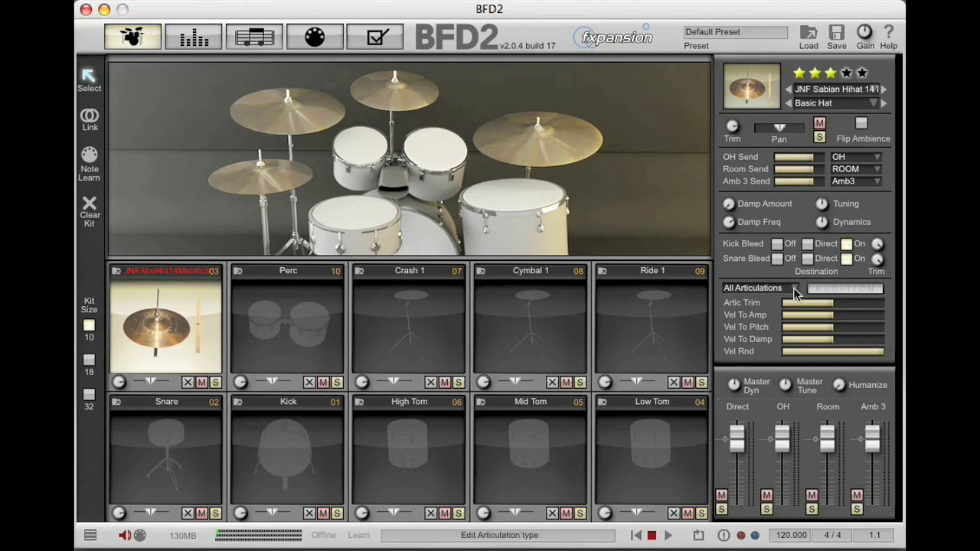
pyautogui.moveTo(796, 294)
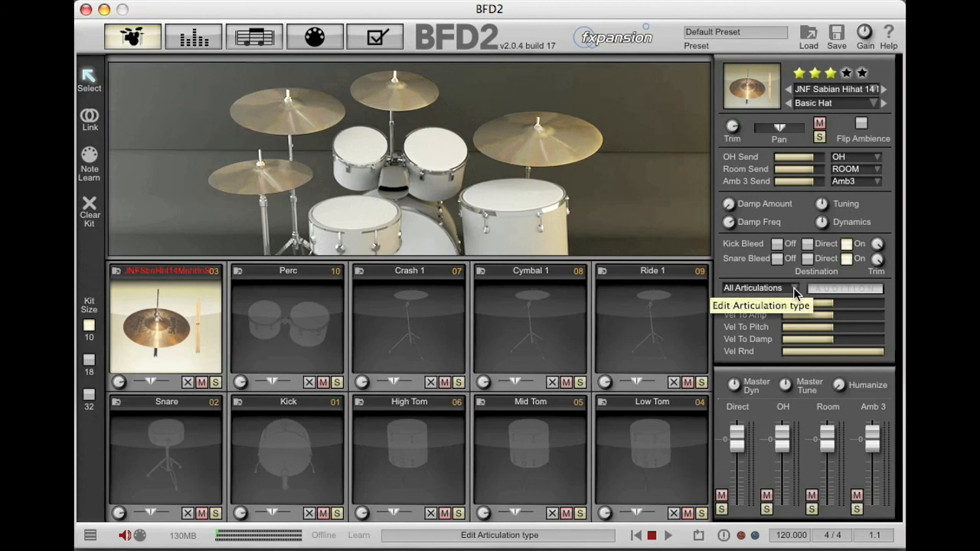
pyautogui.click(753, 288)
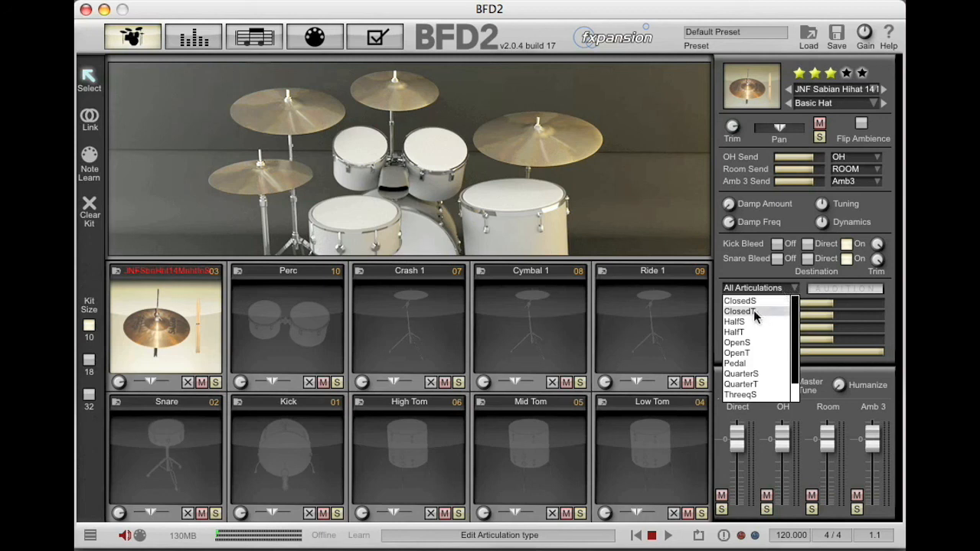
pyautogui.click(738, 311)
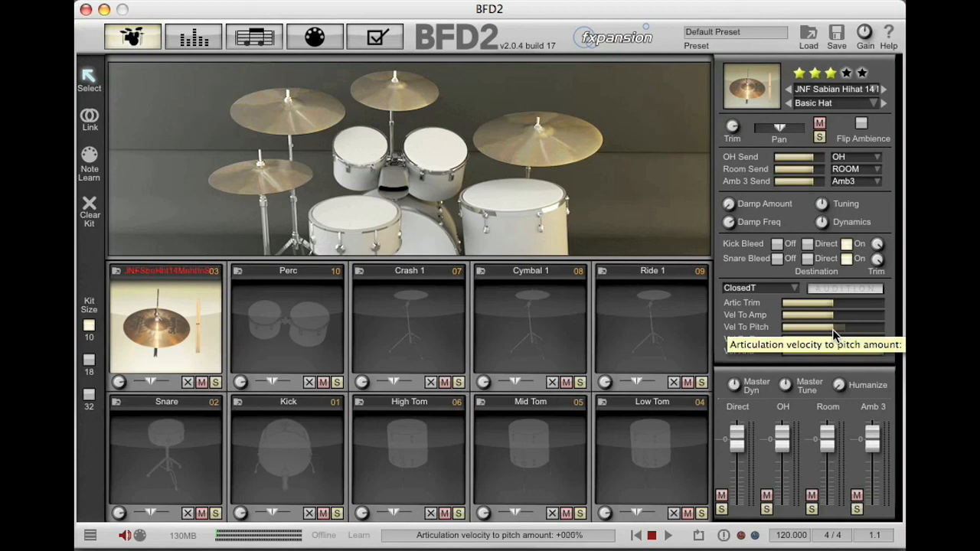
pyautogui.moveTo(809, 328); pyautogui.dragTo(842, 327)
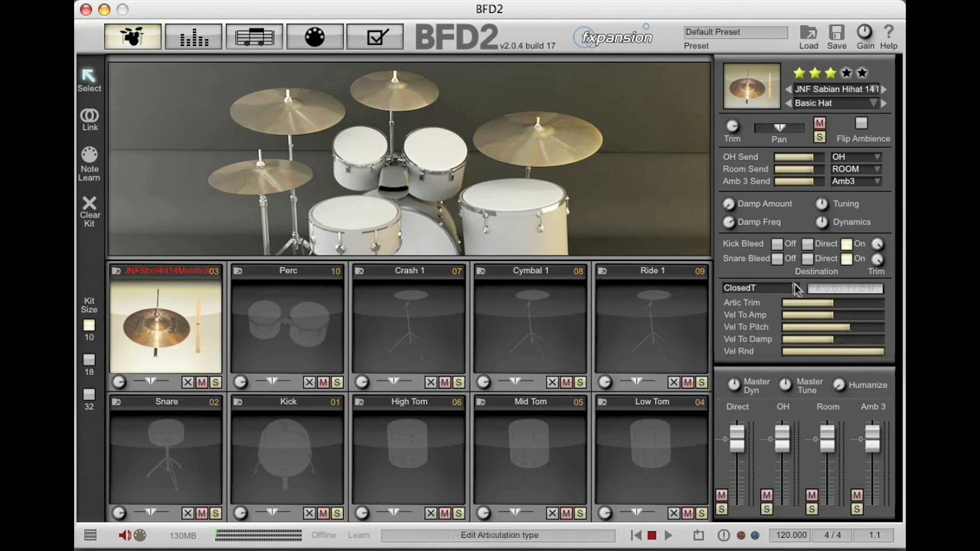
pyautogui.click(766, 287)
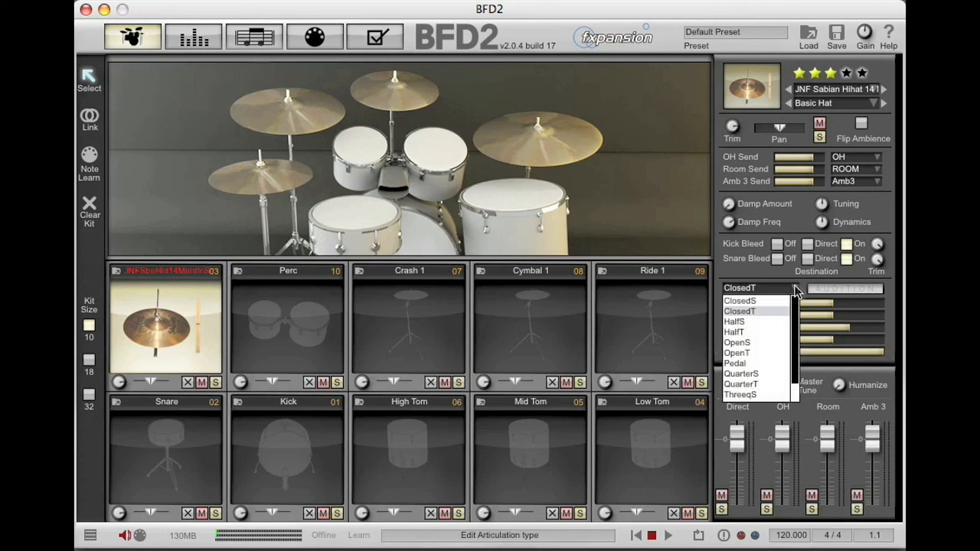
pyautogui.click(758, 288)
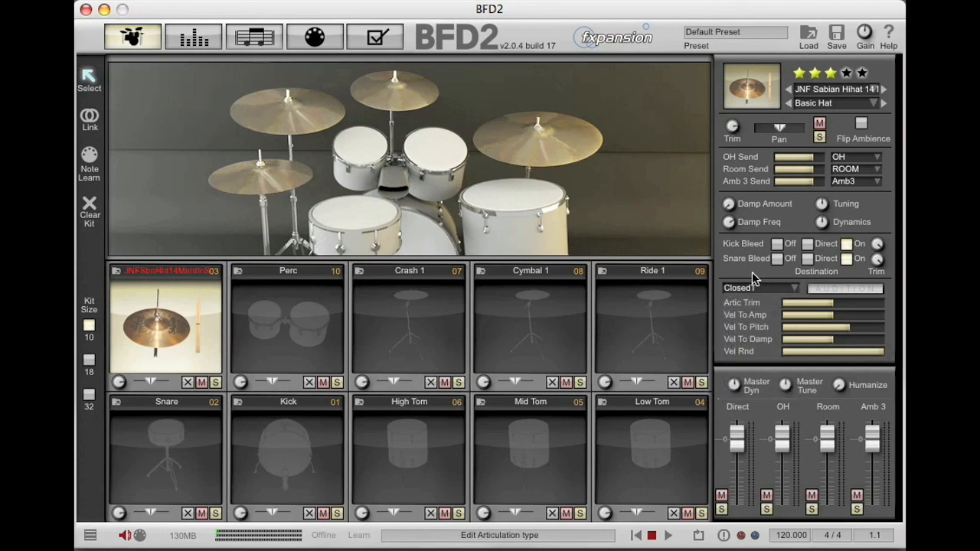